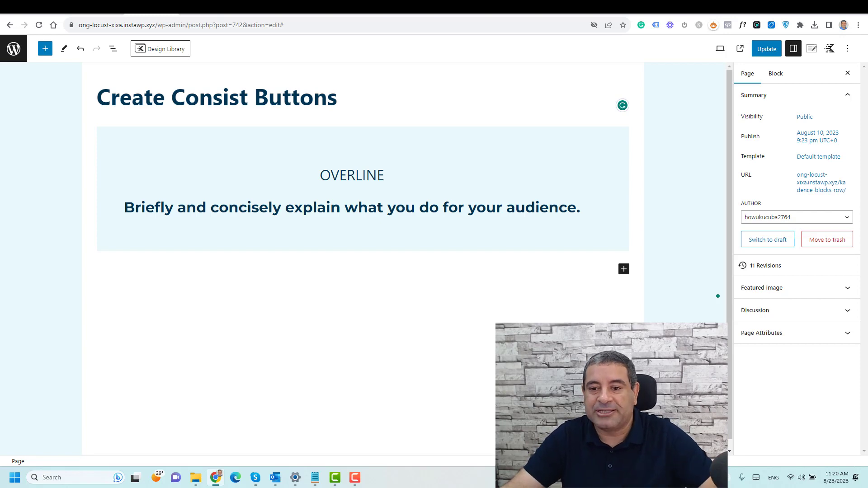
Step: Insert a Kadence Advanced Button block below the hero's description text
click(352, 207)
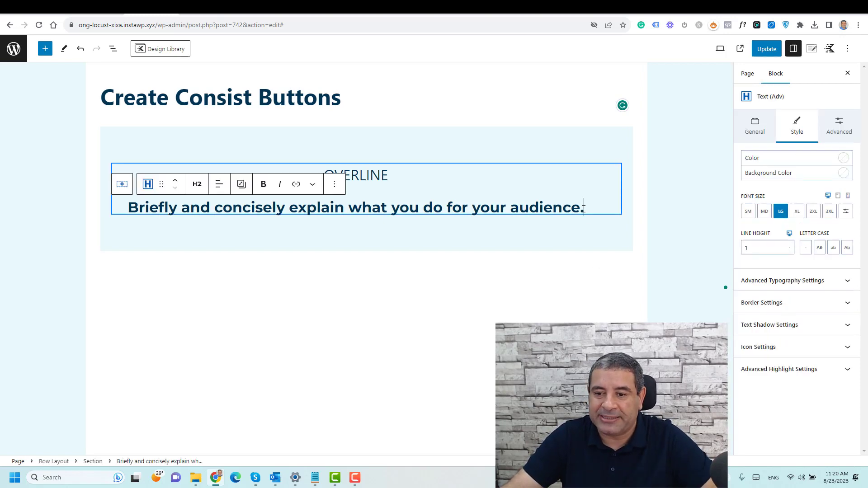
click(334, 184)
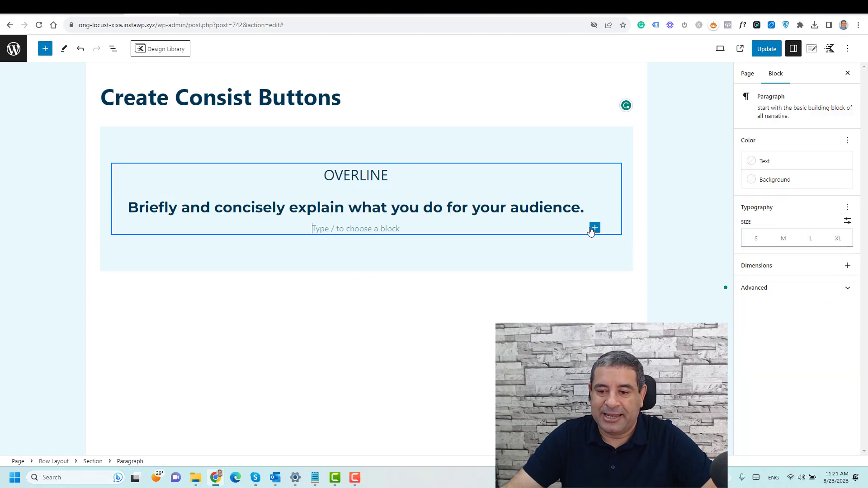
click(594, 228)
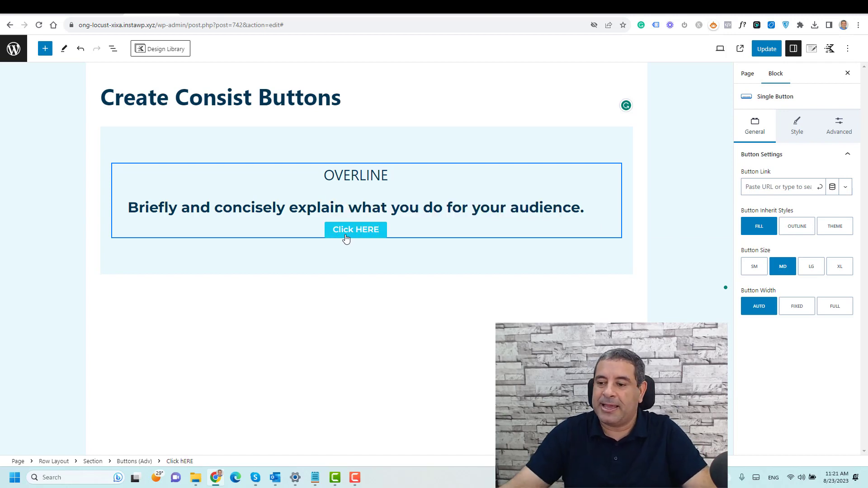
Step: Make the button LG size with a red background, a box shadow and the label 'Click Here'
click(810, 266)
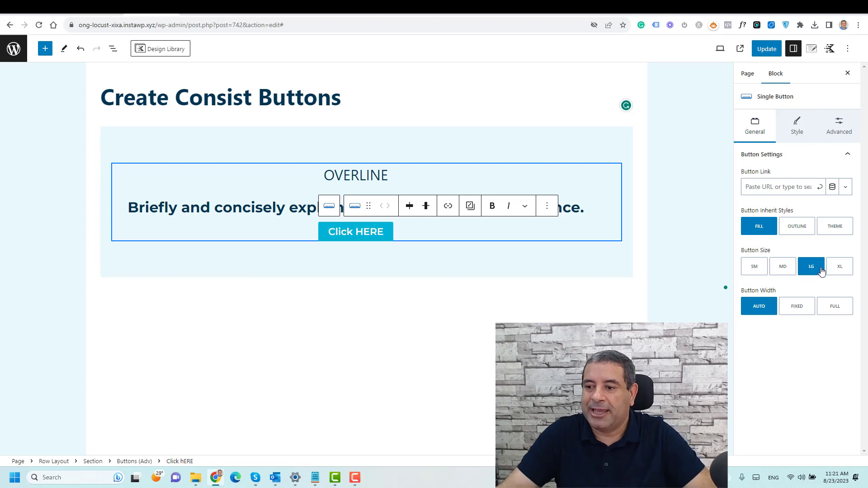
click(795, 124)
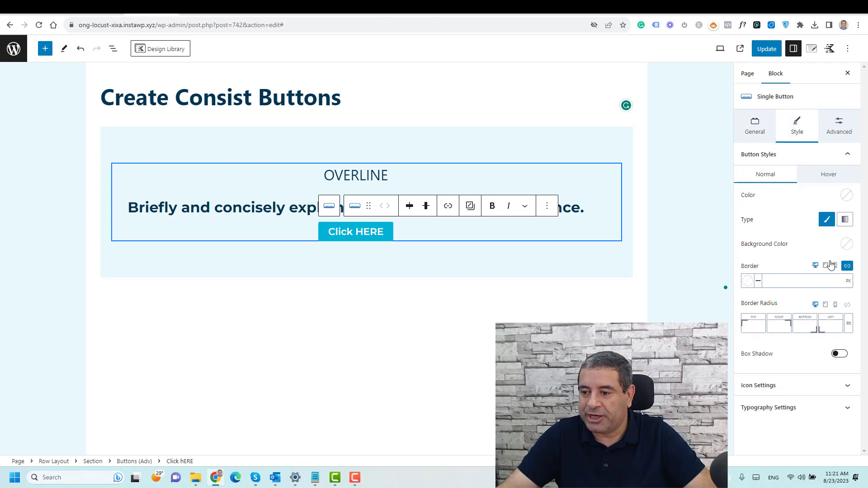
click(847, 196)
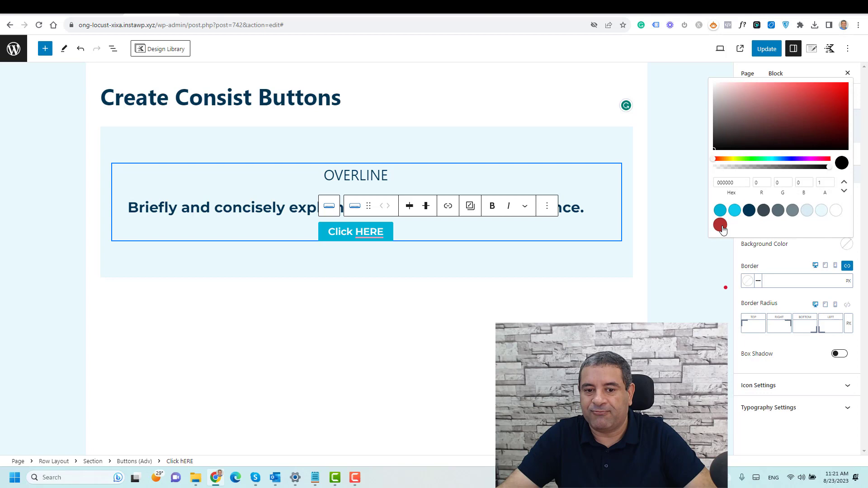
click(720, 225)
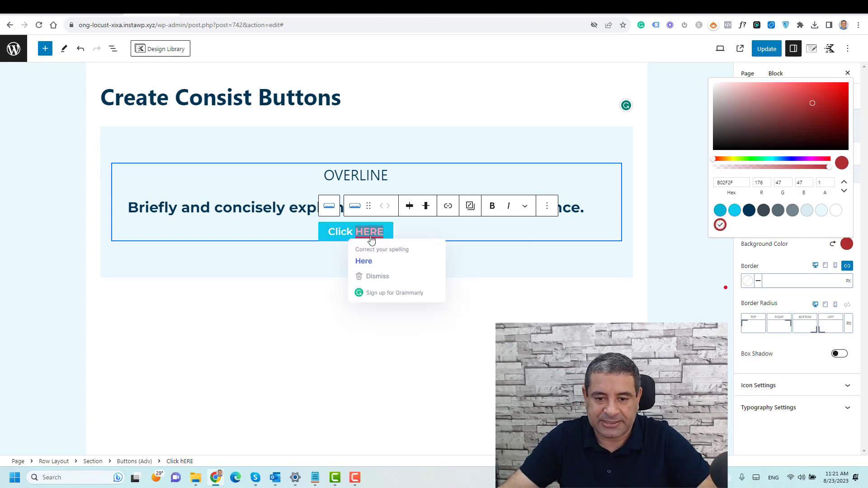
click(363, 261)
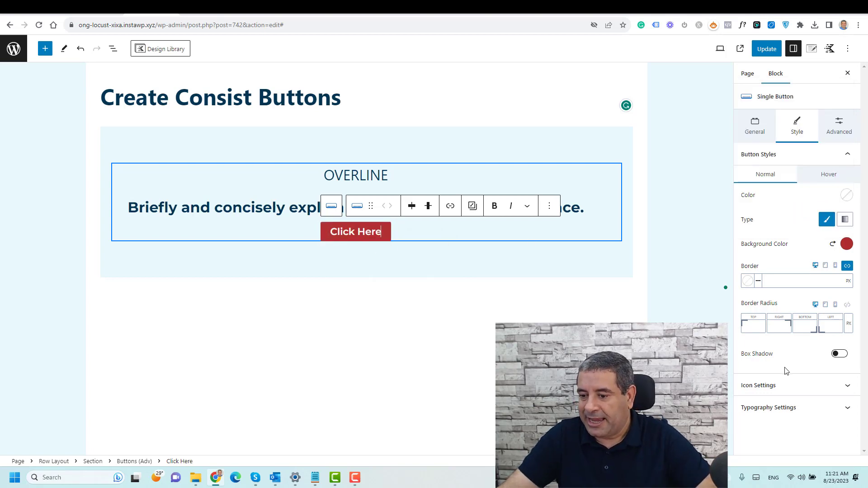
click(840, 354)
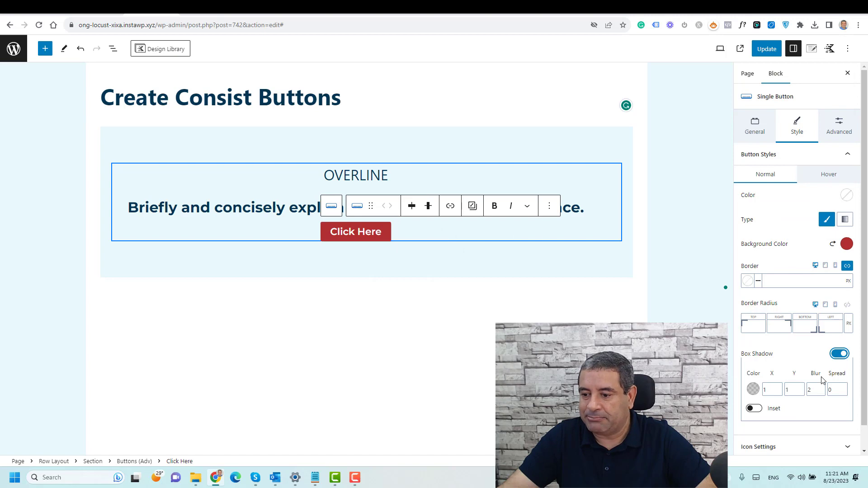
mouse_move(788, 235)
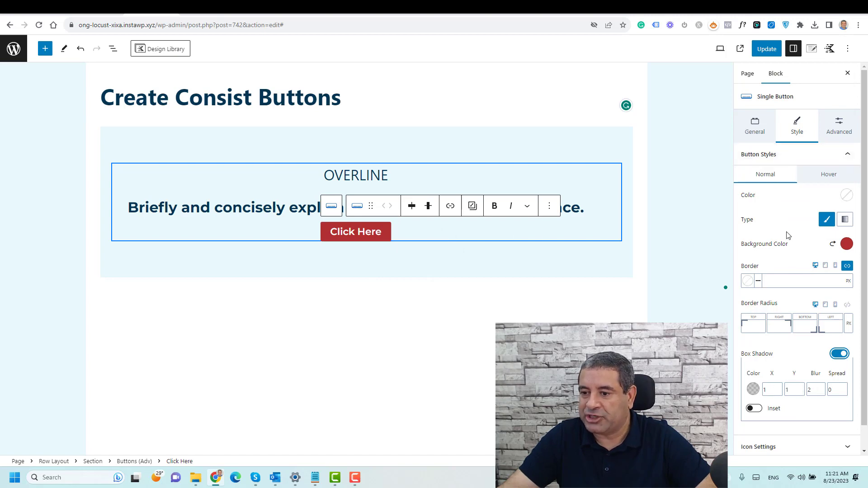
Step: Add a circled right-arrow icon to the button from the Icon Settings
click(754, 125)
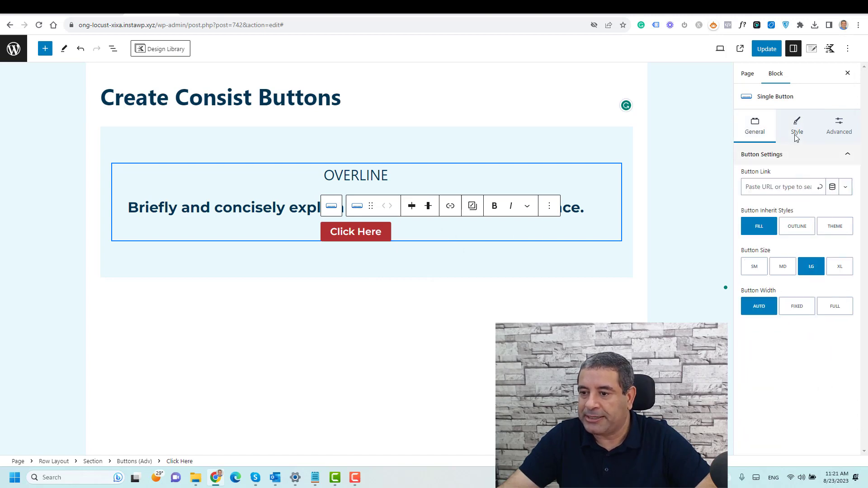
click(797, 124)
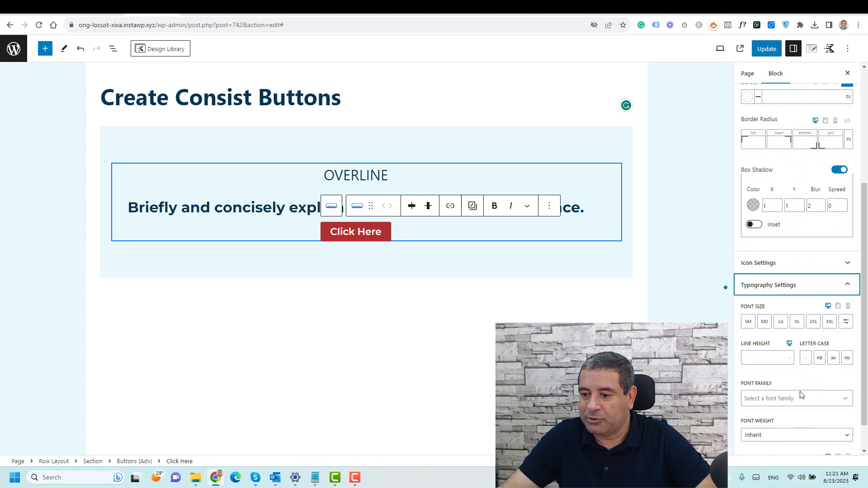
click(780, 321)
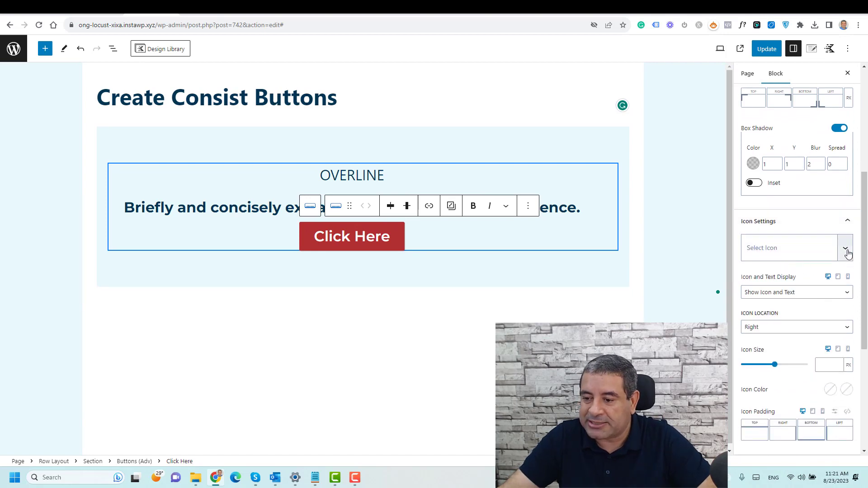
click(844, 248)
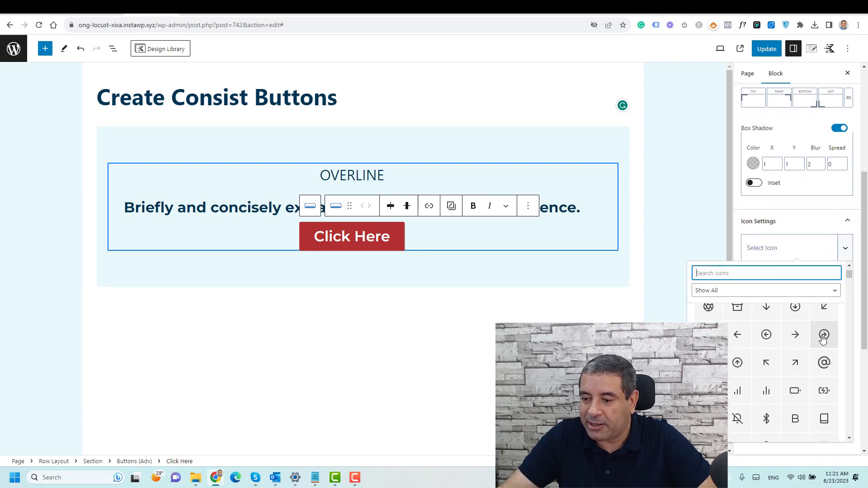
click(822, 335)
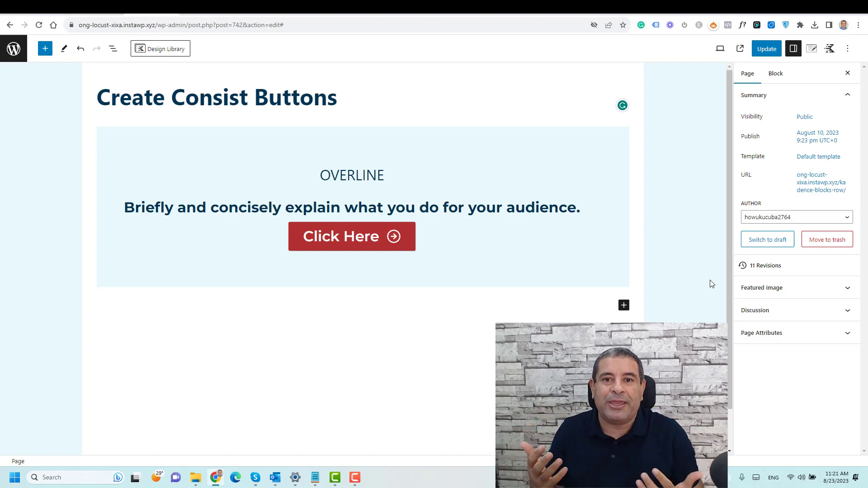
Step: Reselect the red Click Here button and reopen its style settings
click(766, 49)
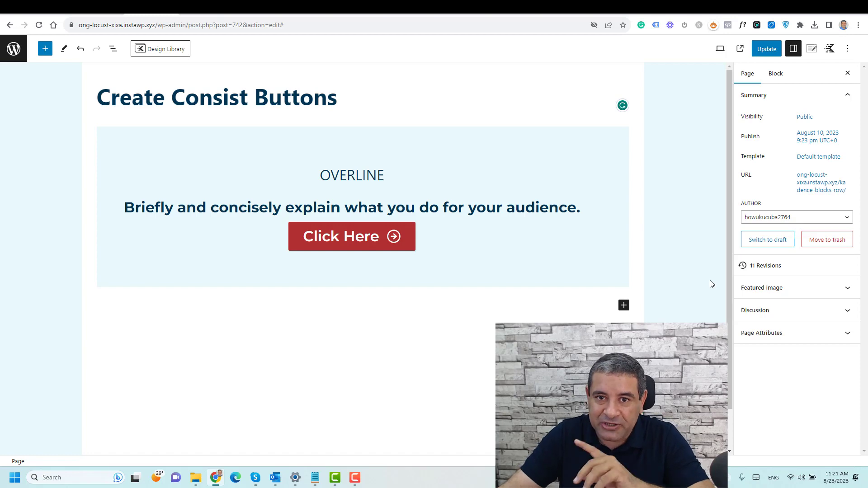
mouse_move(365, 262)
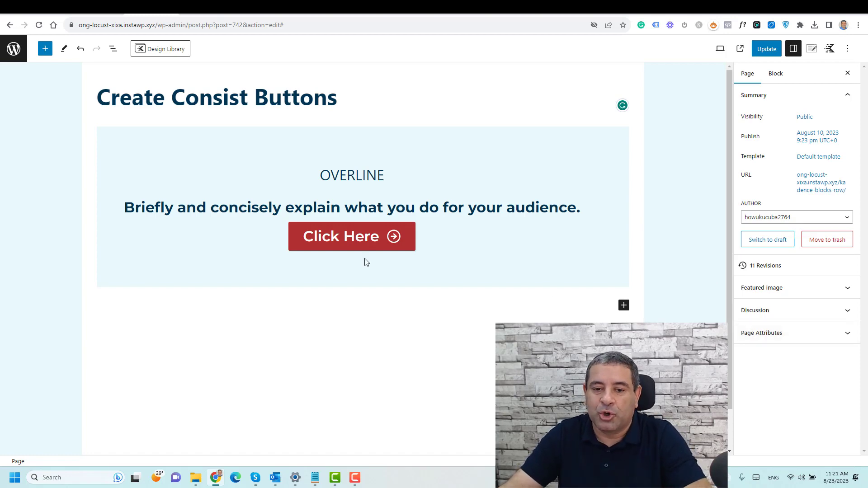
click(341, 236)
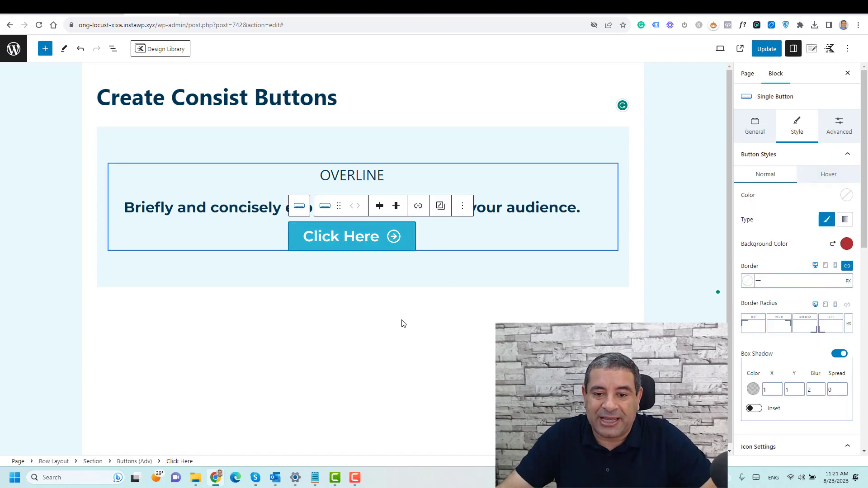
click(846, 243)
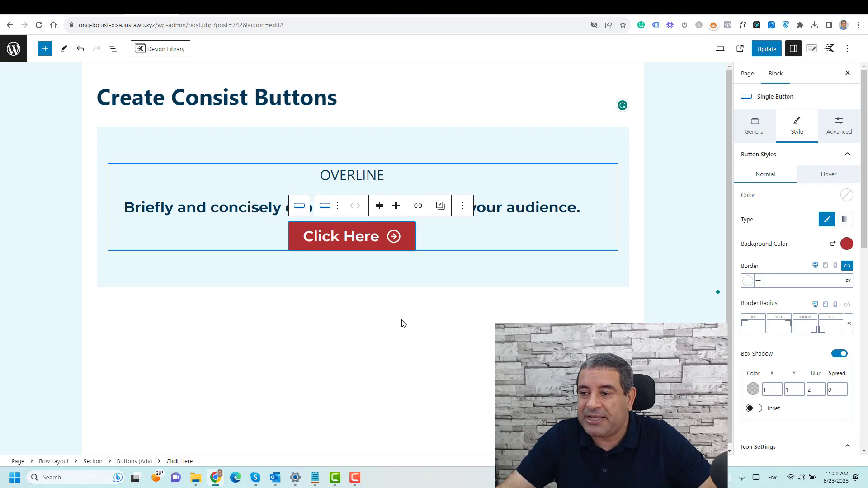
Step: Save the button's current styling as the Kadence block default and confirm
click(838, 124)
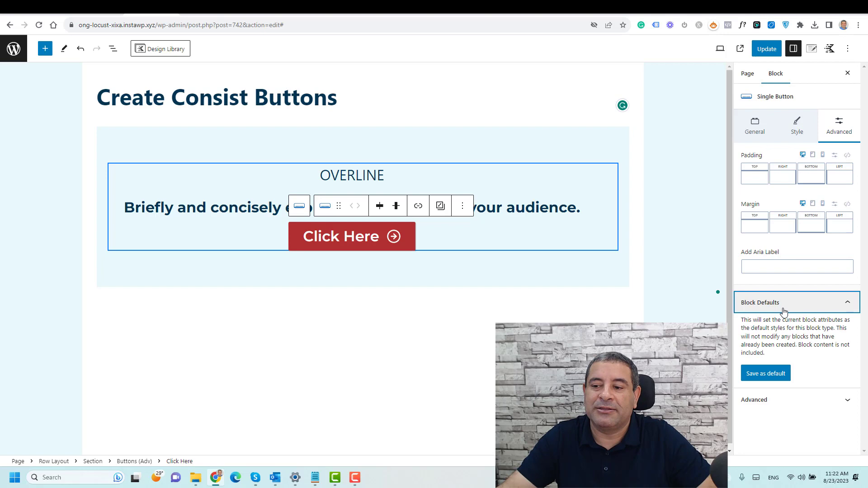
click(765, 373)
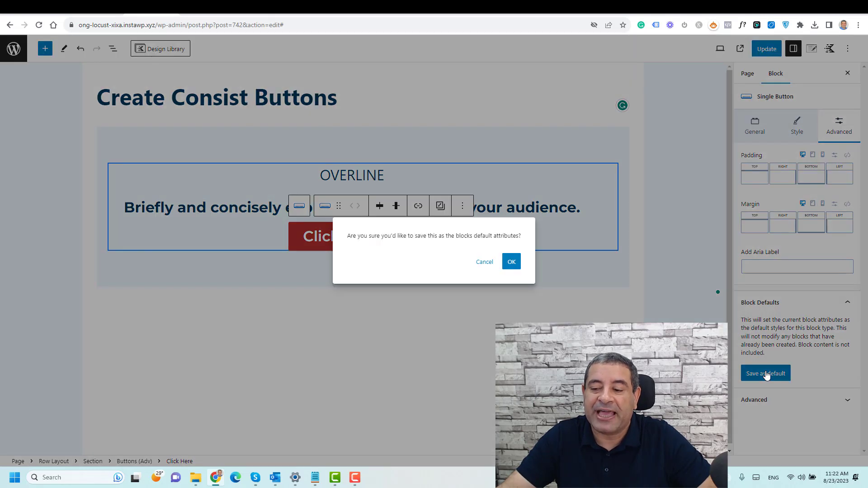
mouse_move(419, 279)
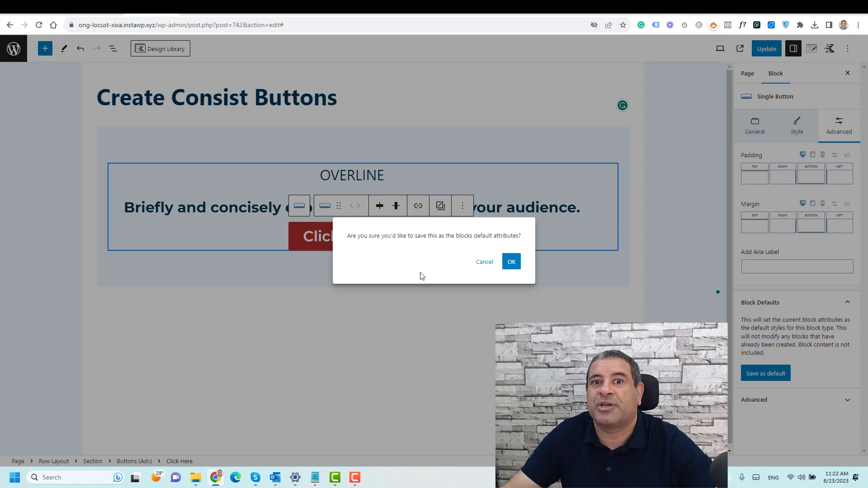
mouse_move(510, 261)
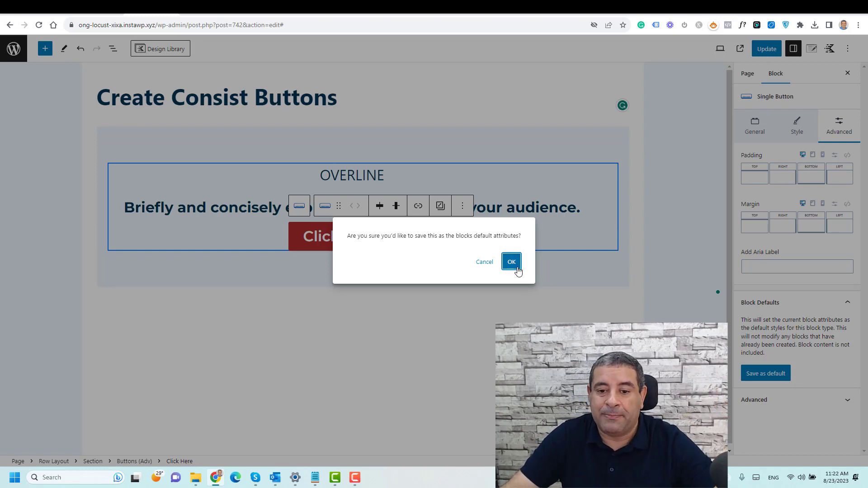
click(510, 261)
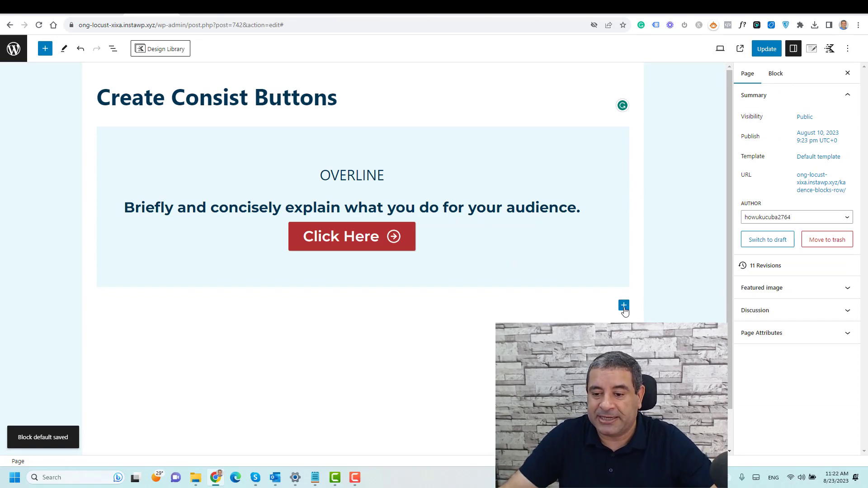
Step: Add a new Buttons (Adv) block below the section, labelled 'Click Here', inheriting the red default
click(623, 305)
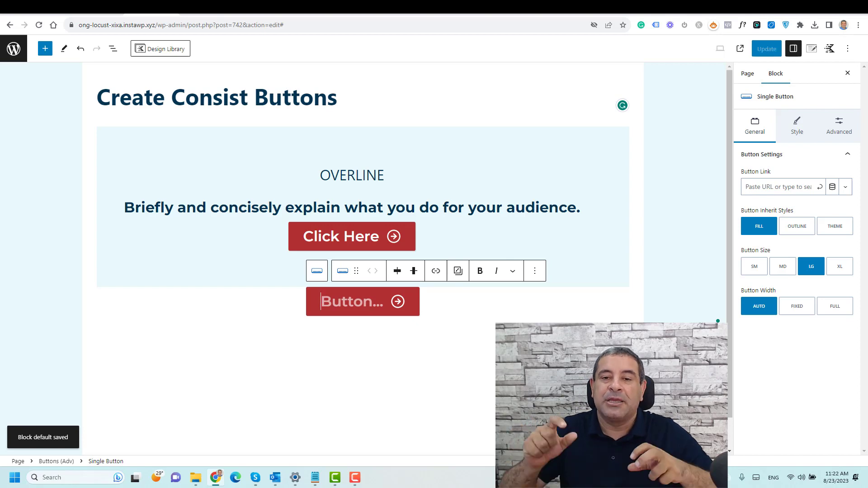
text(Click)
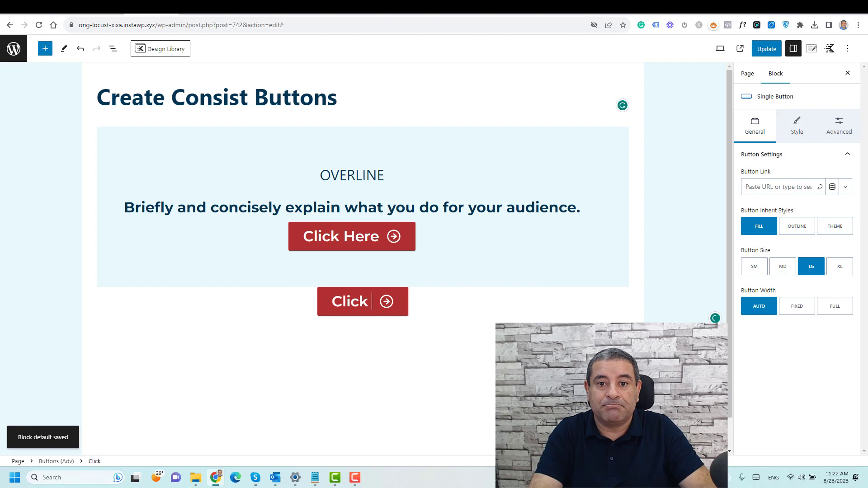
text(Here)
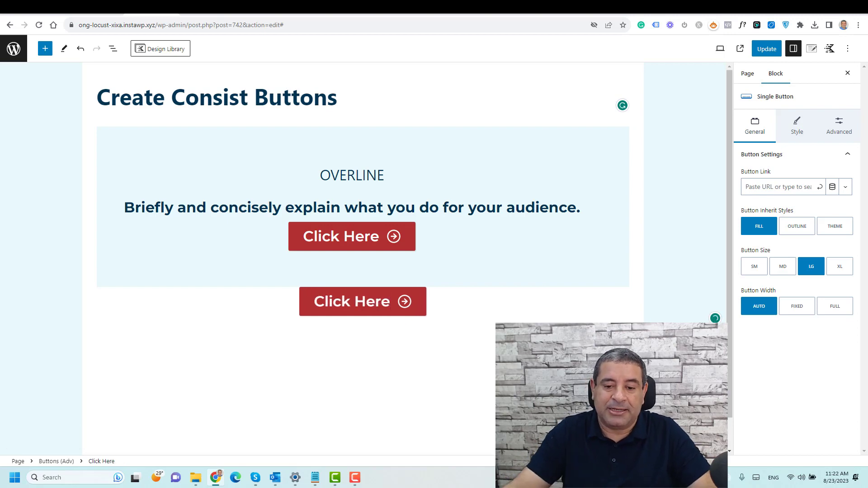
click(747, 73)
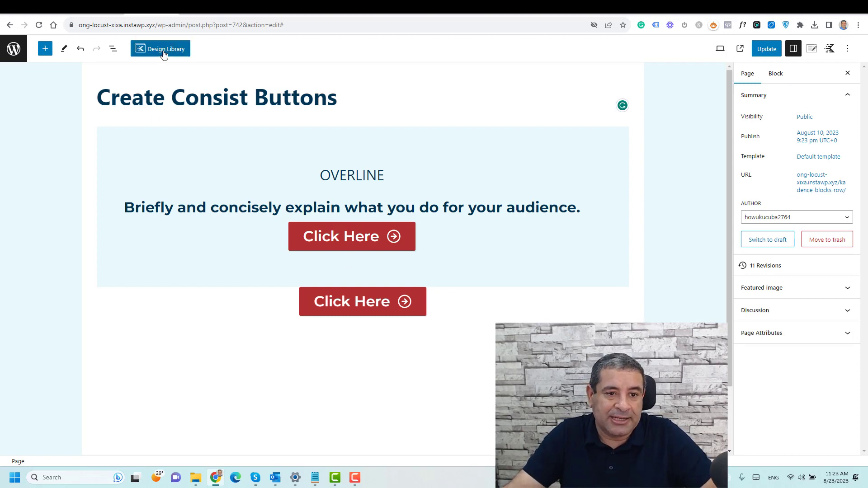
Step: Insert the Hero 1 pattern from the Kadence Design Library
click(161, 48)
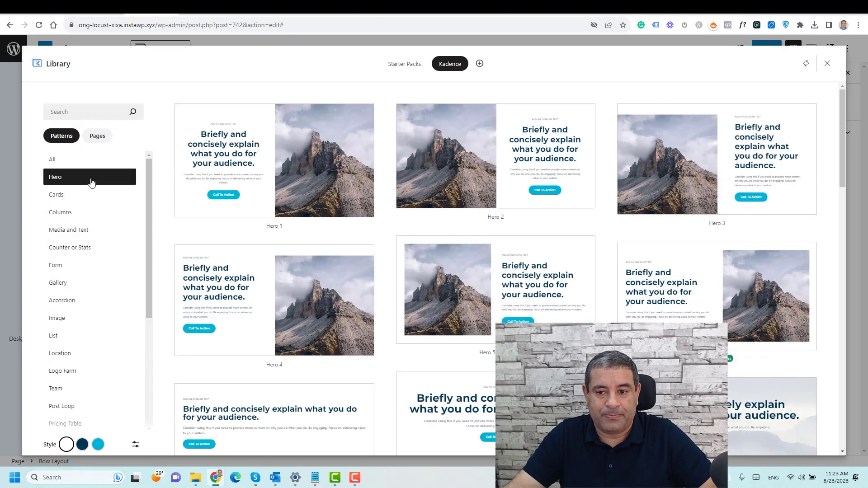
mouse_move(516, 154)
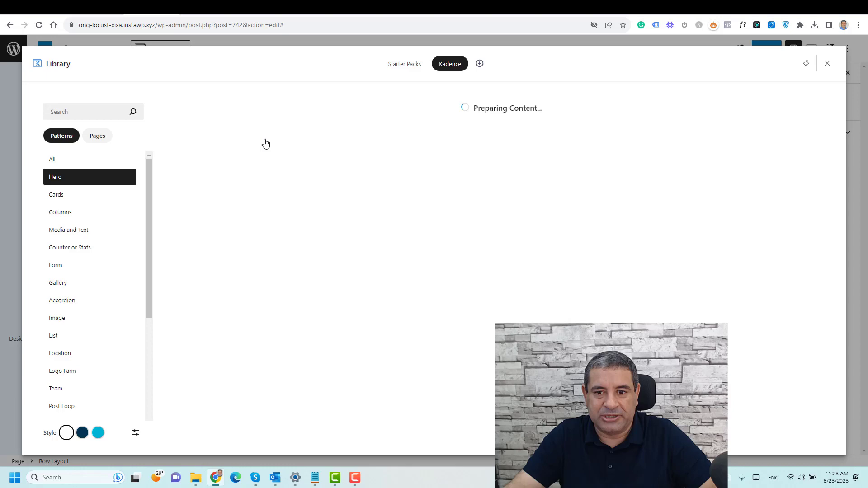
click(827, 63)
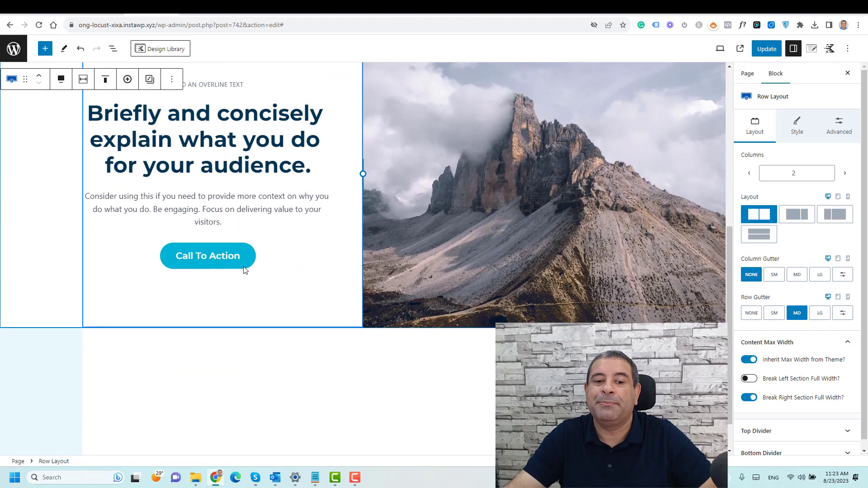
Step: Replace the hero's Call To Action with a /b-inserted Buttons (Adv) block labelled 'Click Her'
click(335, 227)
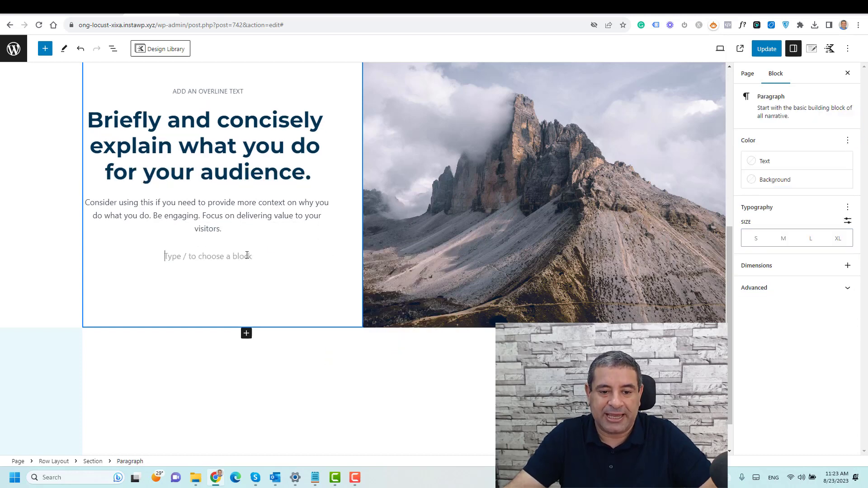
text(/)
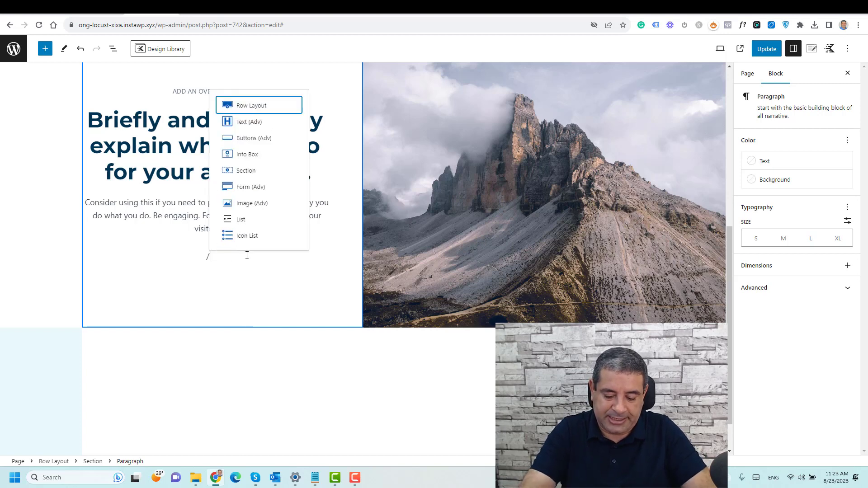
text(a)
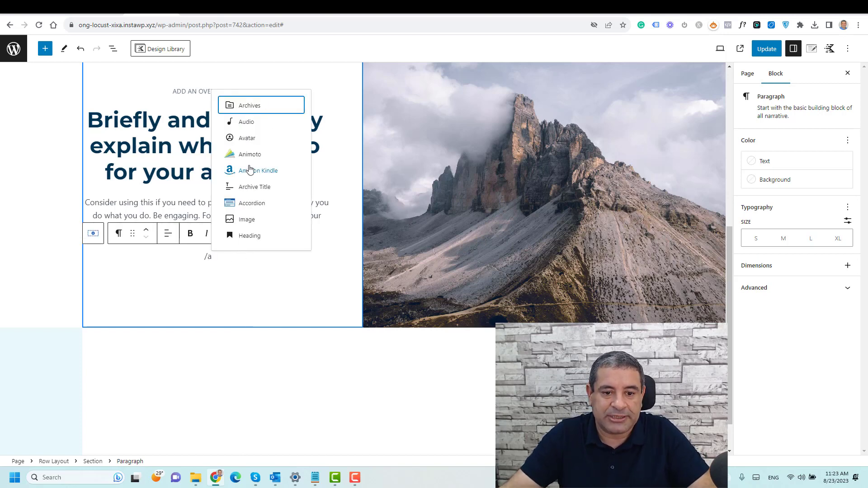
text(b)
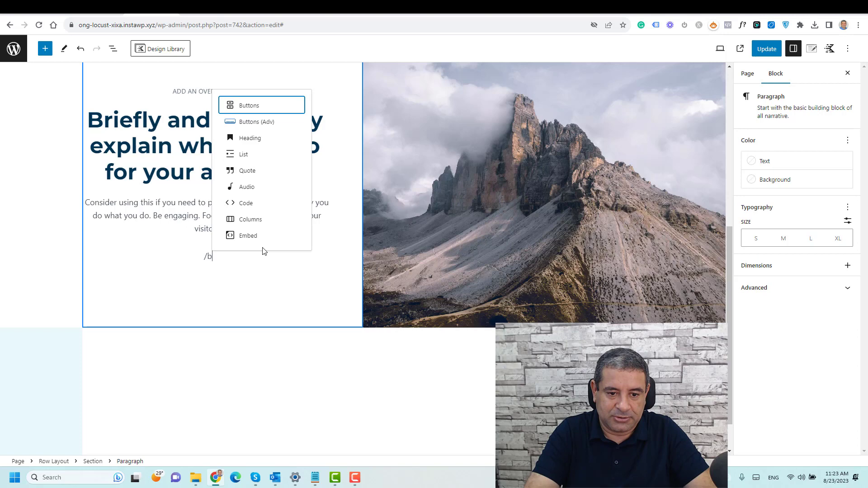
mouse_move(256, 122)
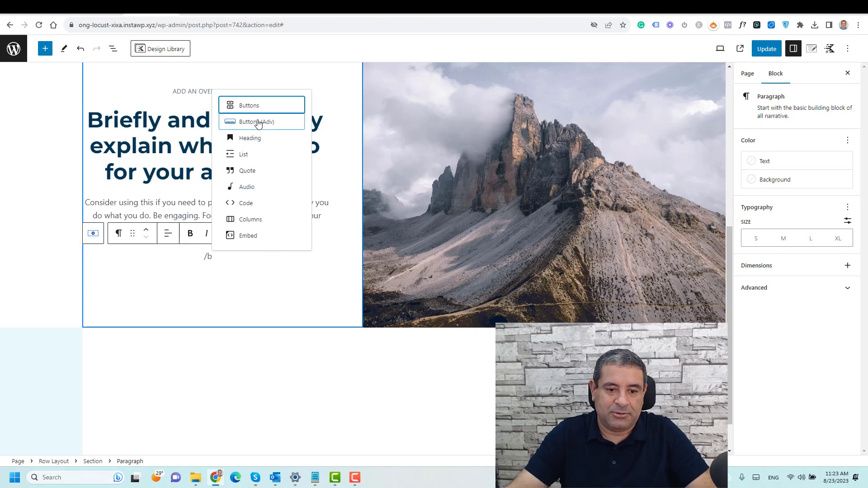
click(256, 121)
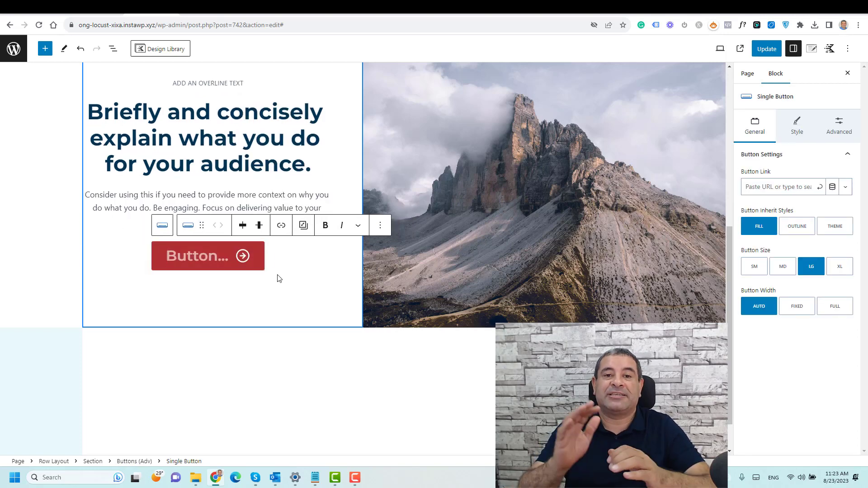
text(Click Her)
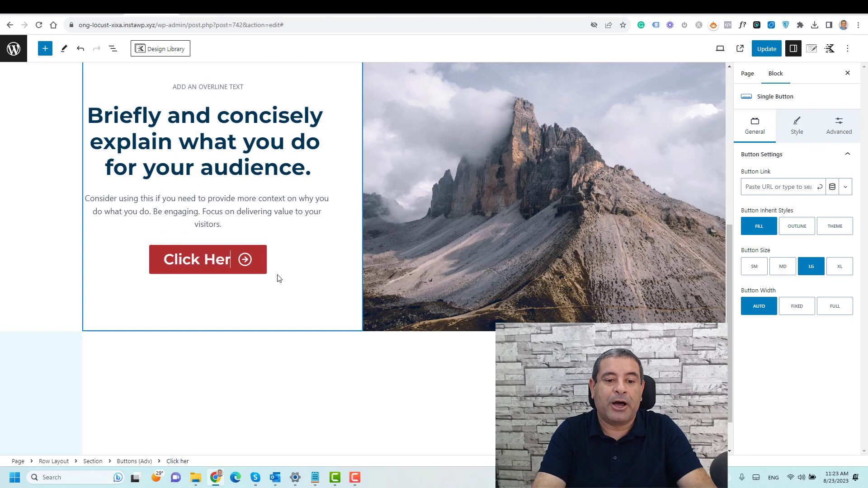